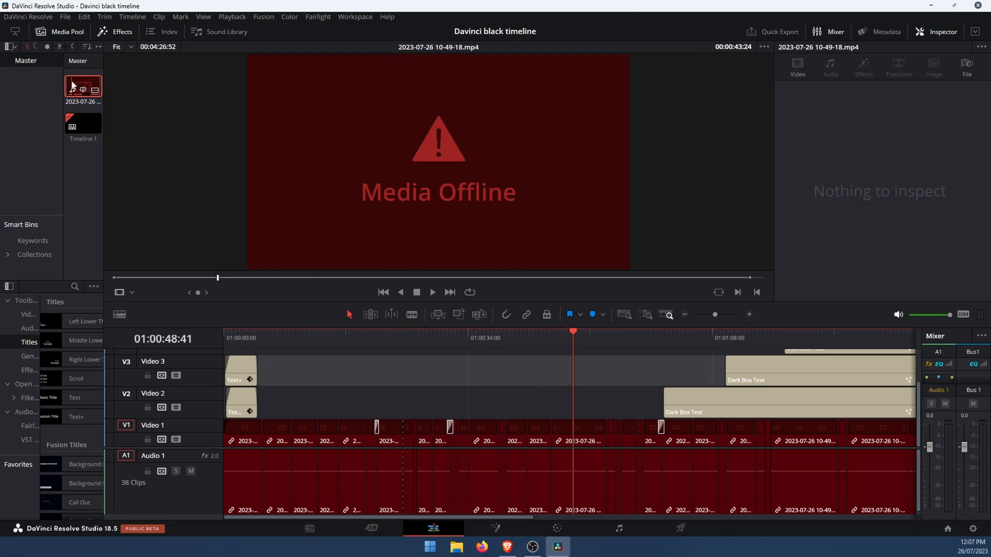
# - Bring up the context menu of the media-offline clip in the Media Pool
pyautogui.rightClick(82, 87)
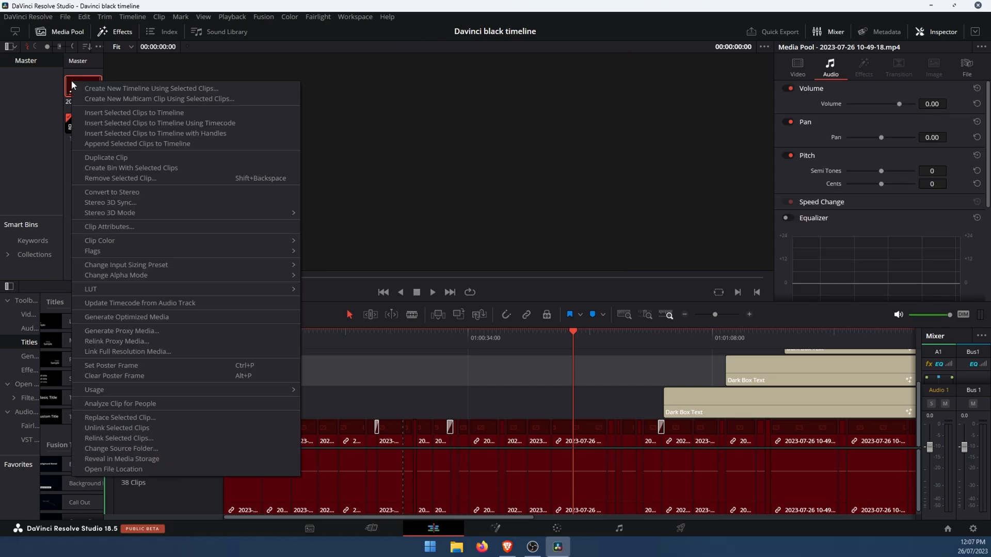
pyautogui.moveTo(119, 438)
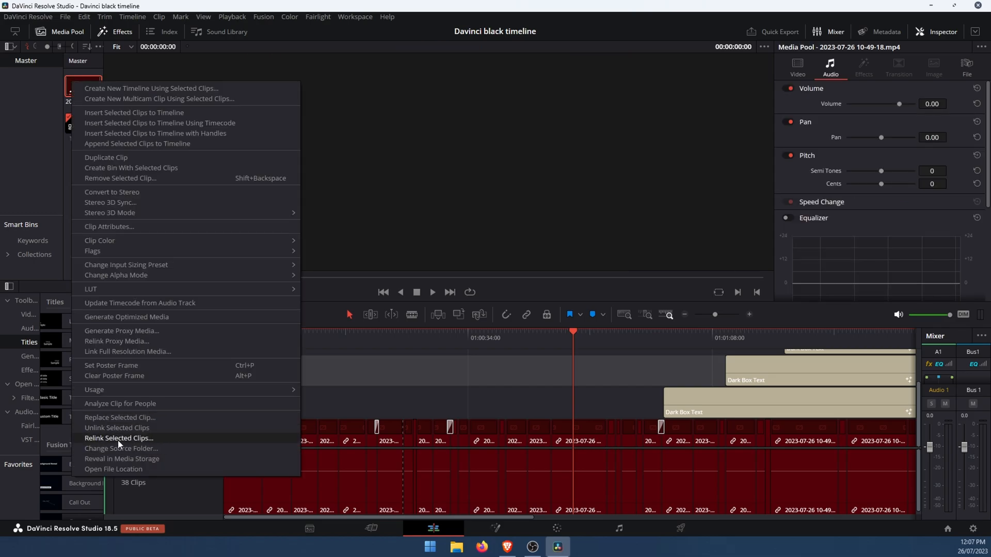
pyautogui.moveTo(169, 443)
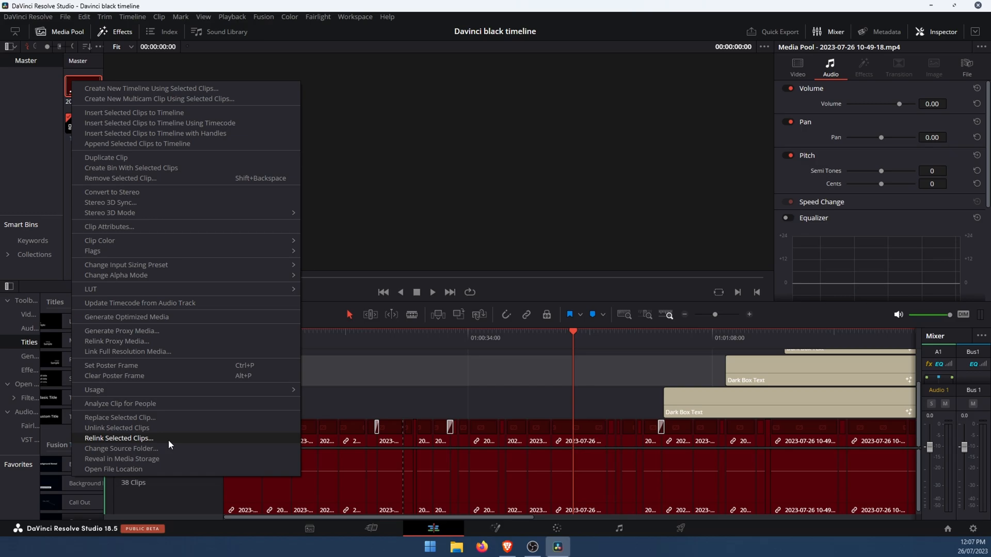
# - Relink the selected offline clips to the Downloads folder as their source
pyautogui.click(122, 451)
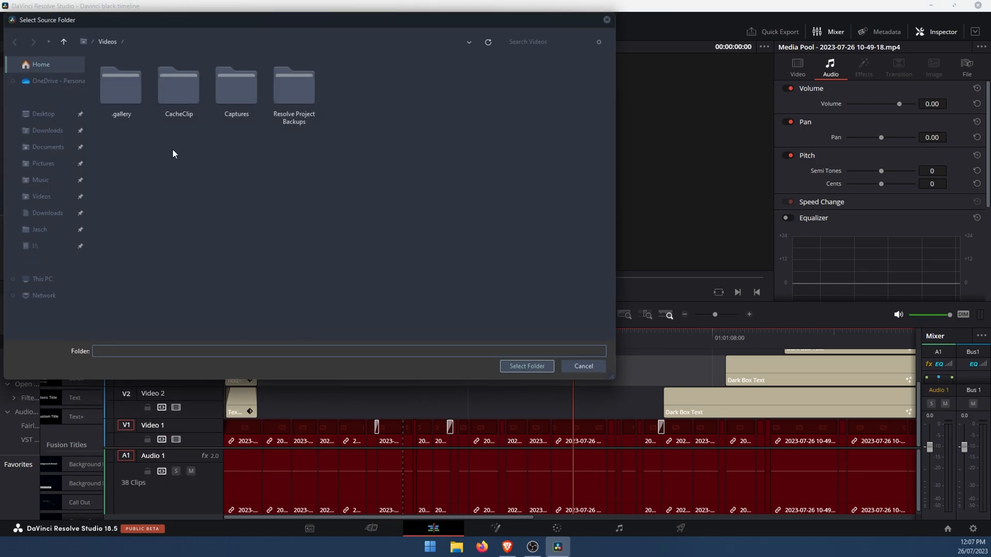
pyautogui.moveTo(192, 215)
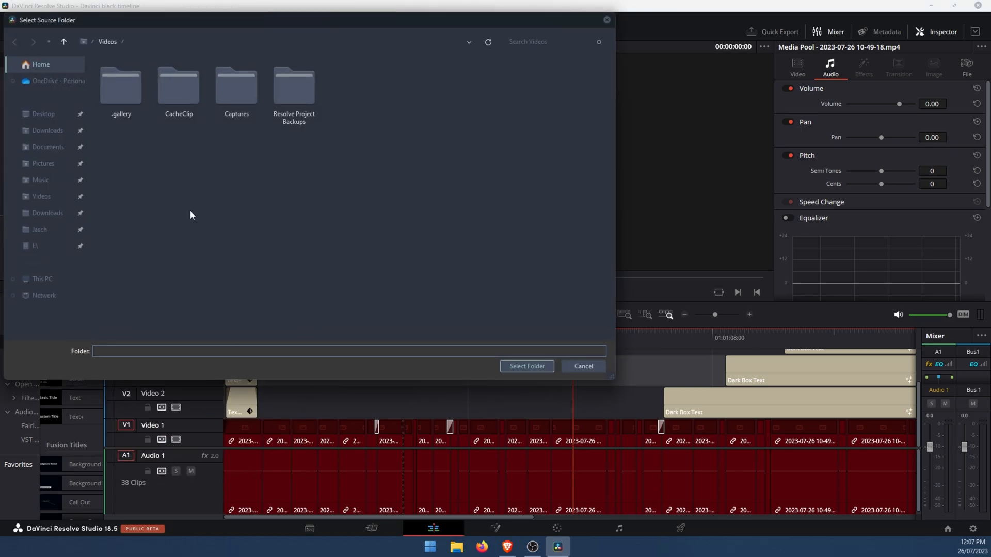
pyautogui.click(48, 130)
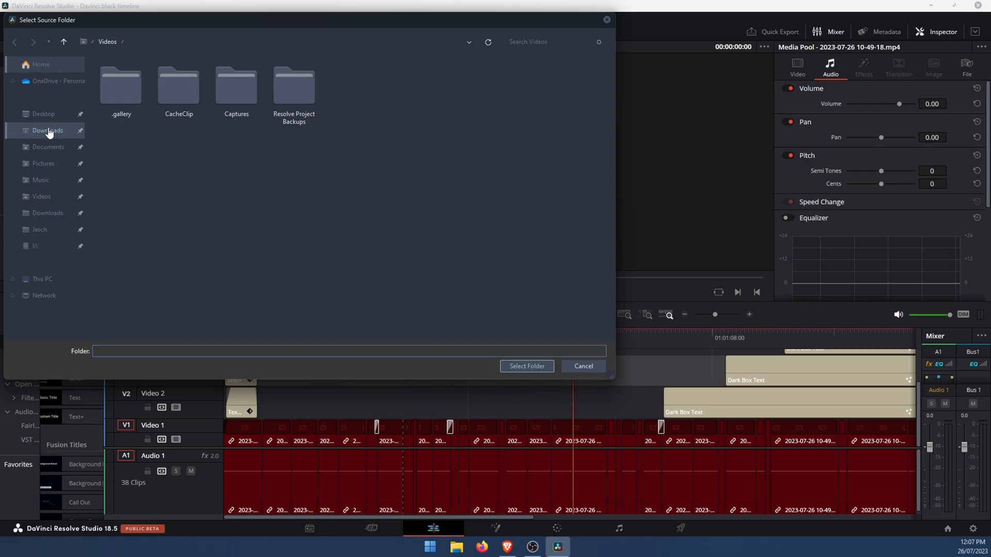
pyautogui.click(48, 130)
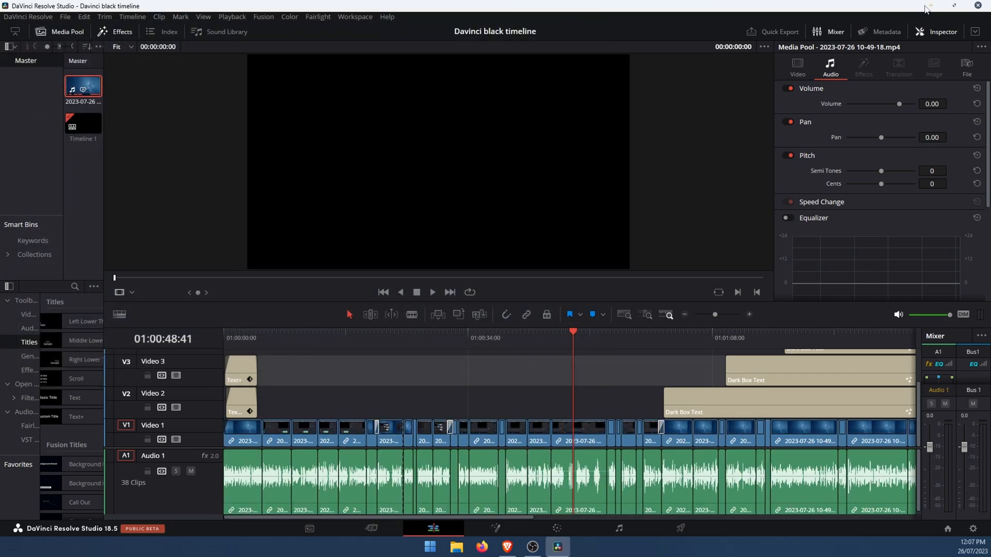
pyautogui.moveTo(934, 10)
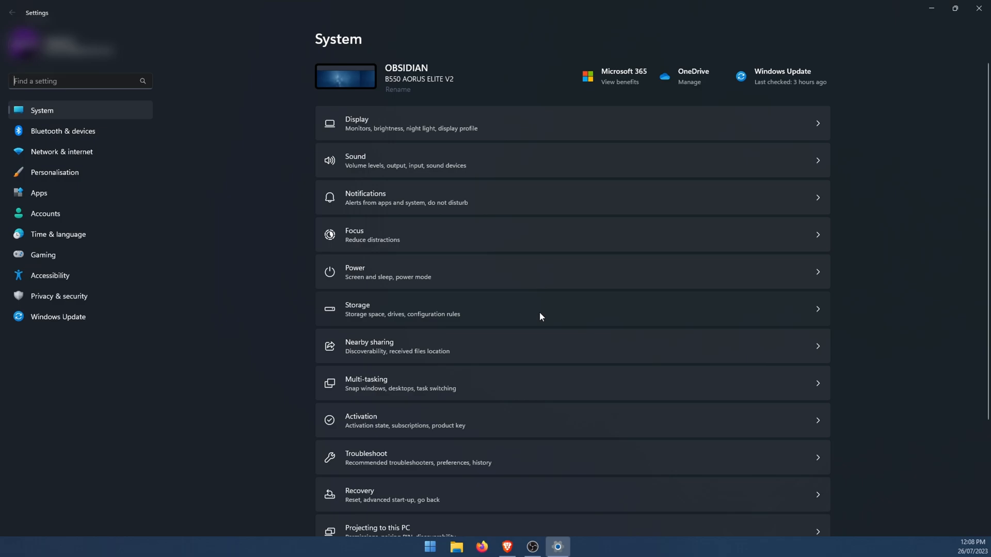
# - Show the Storage page for Local Disk (C:) in Windows Settings
pyautogui.click(539, 308)
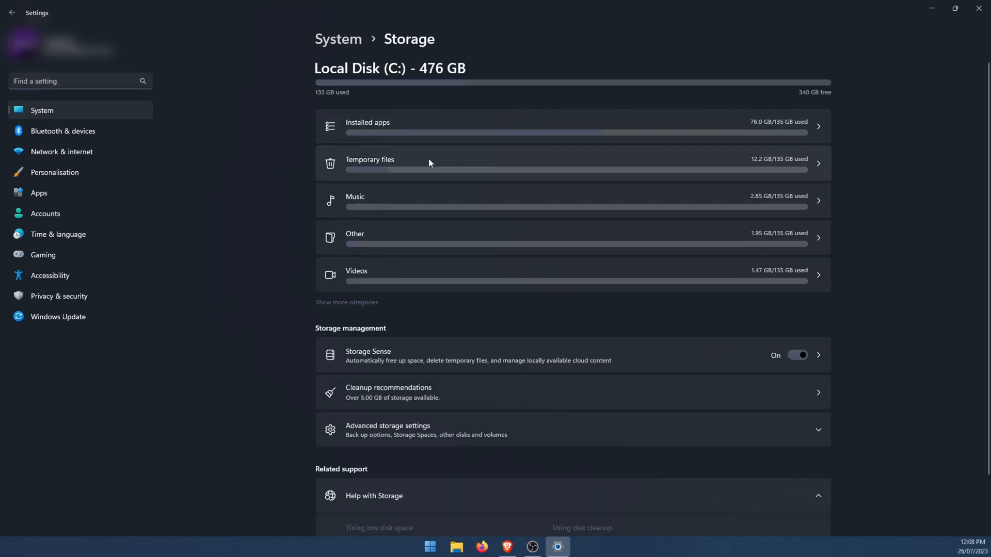
pyautogui.moveTo(435, 164)
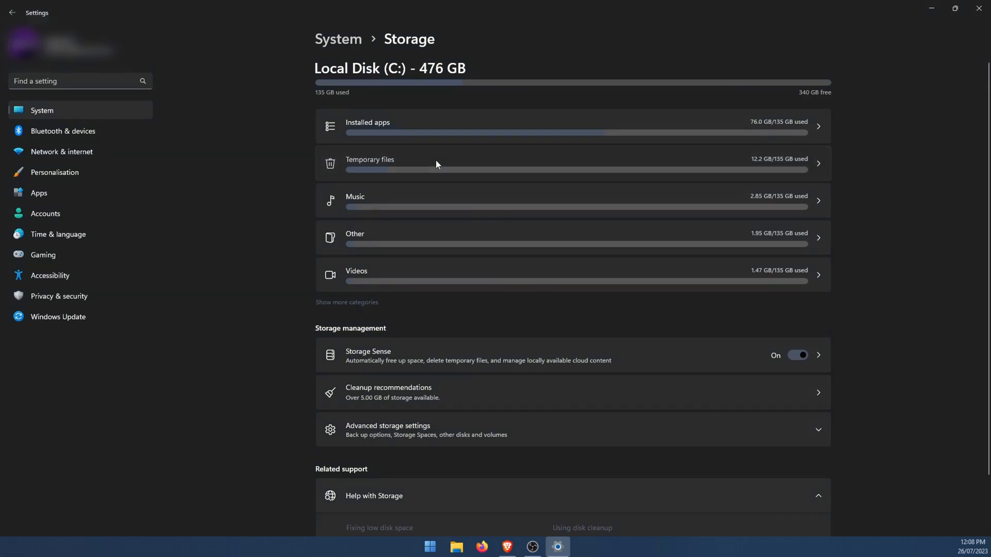
# - Remove temporary files including Windows installation files, then close Settings to the desktop
pyautogui.click(369, 162)
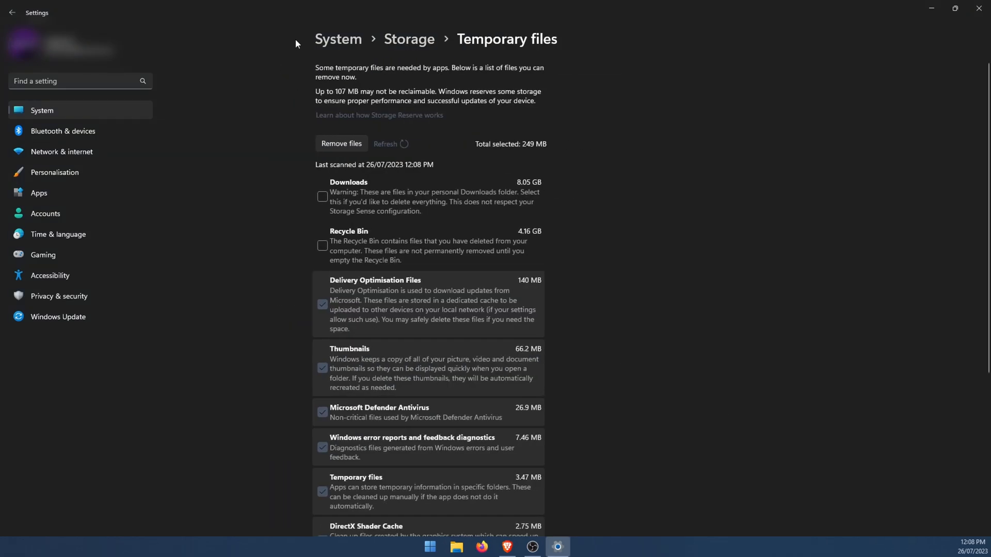
pyautogui.scroll(-3)
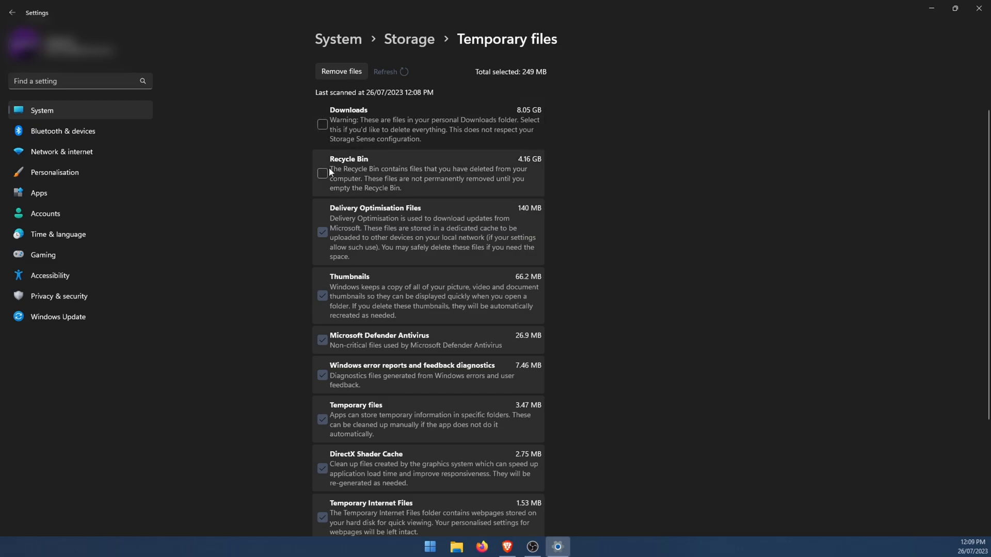
pyautogui.moveTo(402, 188)
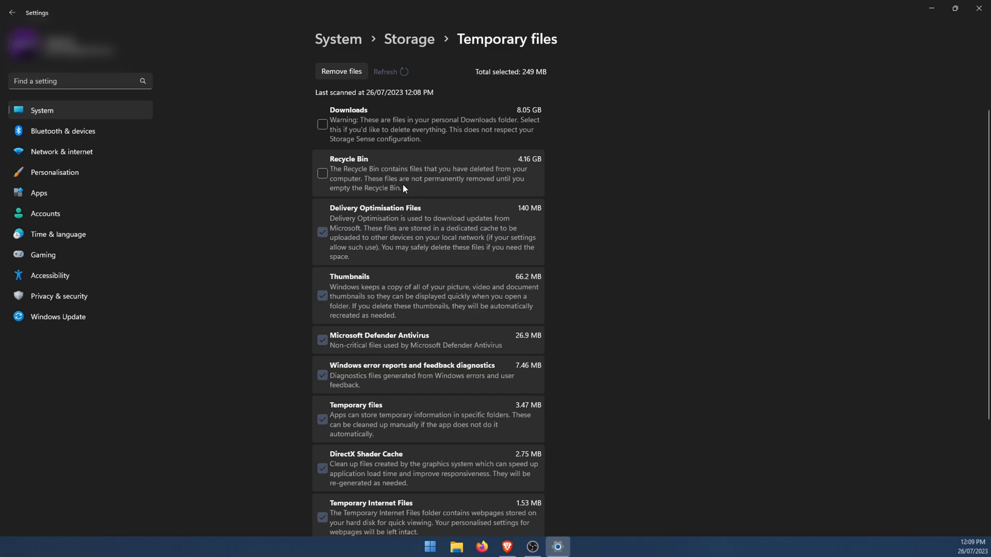
pyautogui.moveTo(337, 188)
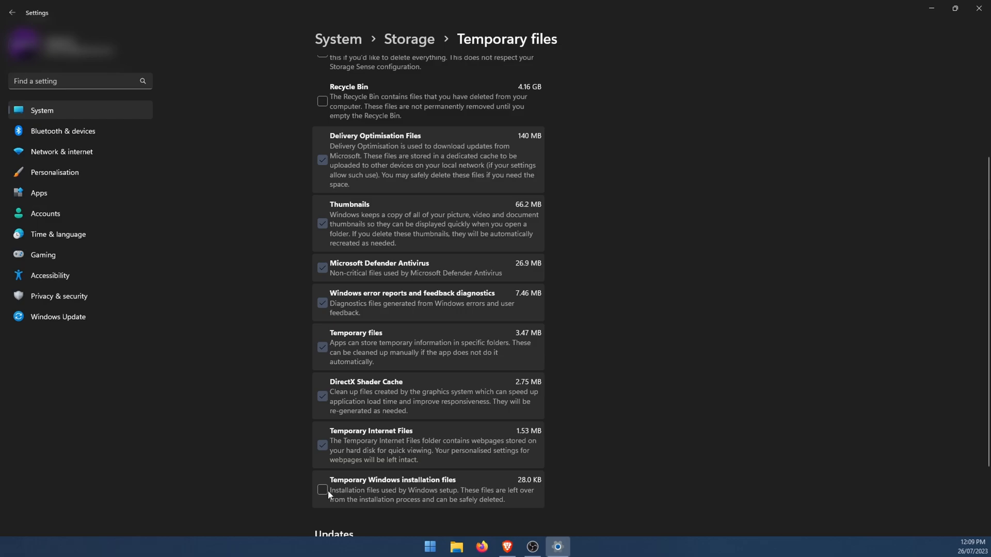
pyautogui.click(322, 490)
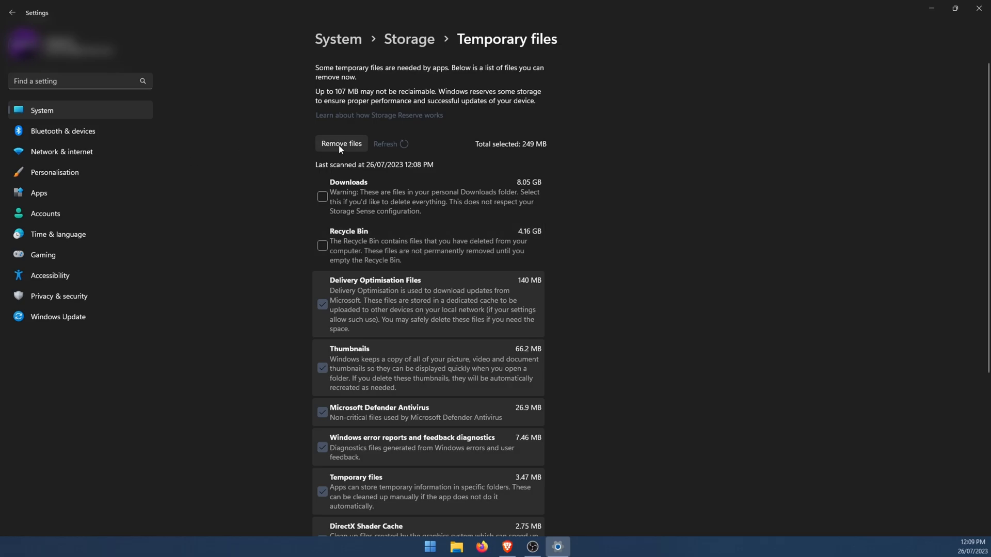
pyautogui.click(341, 144)
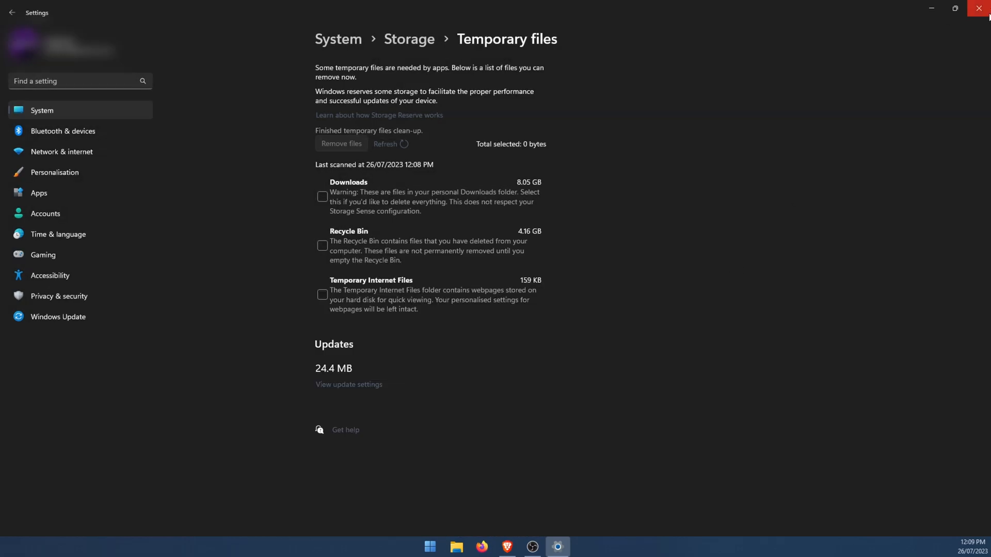
pyautogui.click(982, 8)
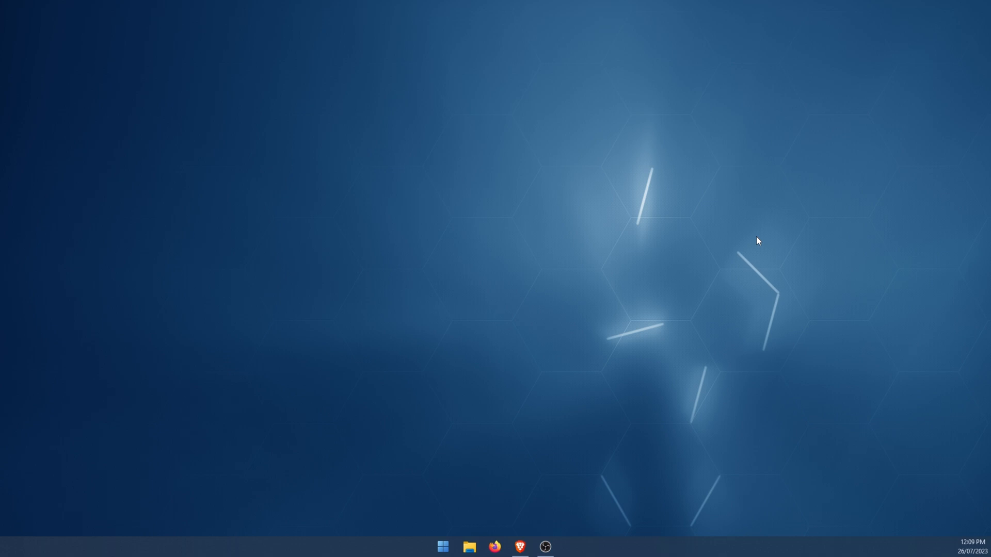